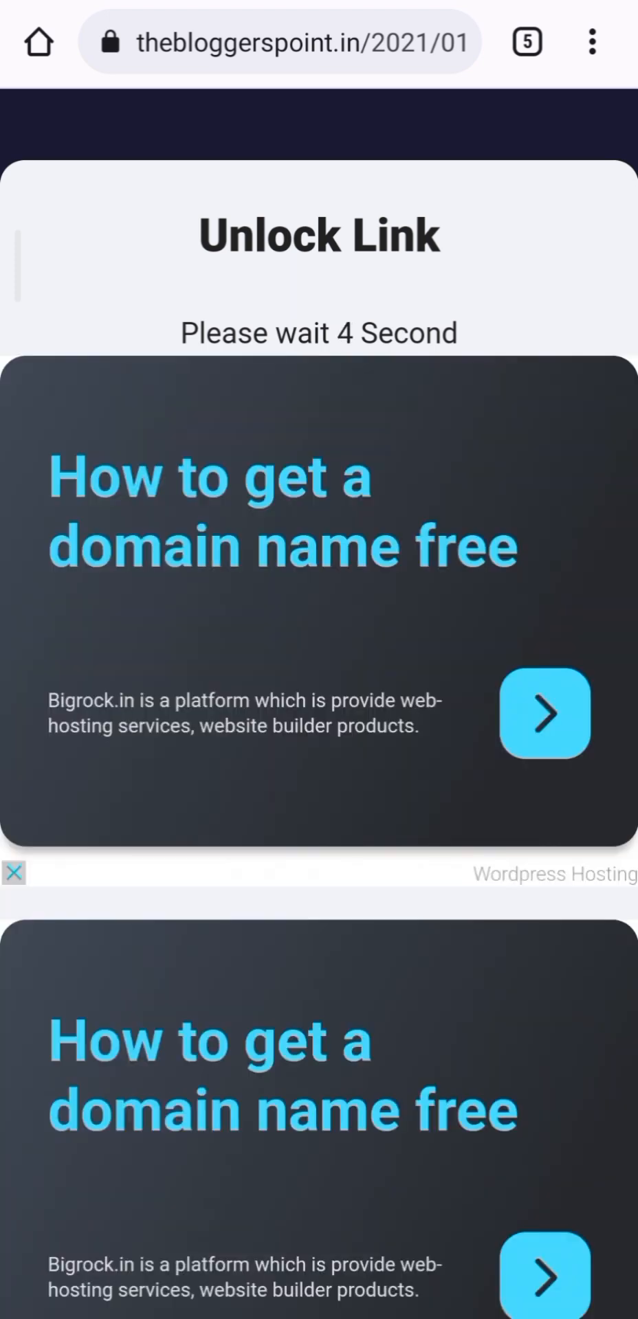
Step: Let the 'Please wait' countdown finish and bring the GET LINK button into view
{"action": "scroll", "scroll_direction": "down", "scroll_amount": 3}
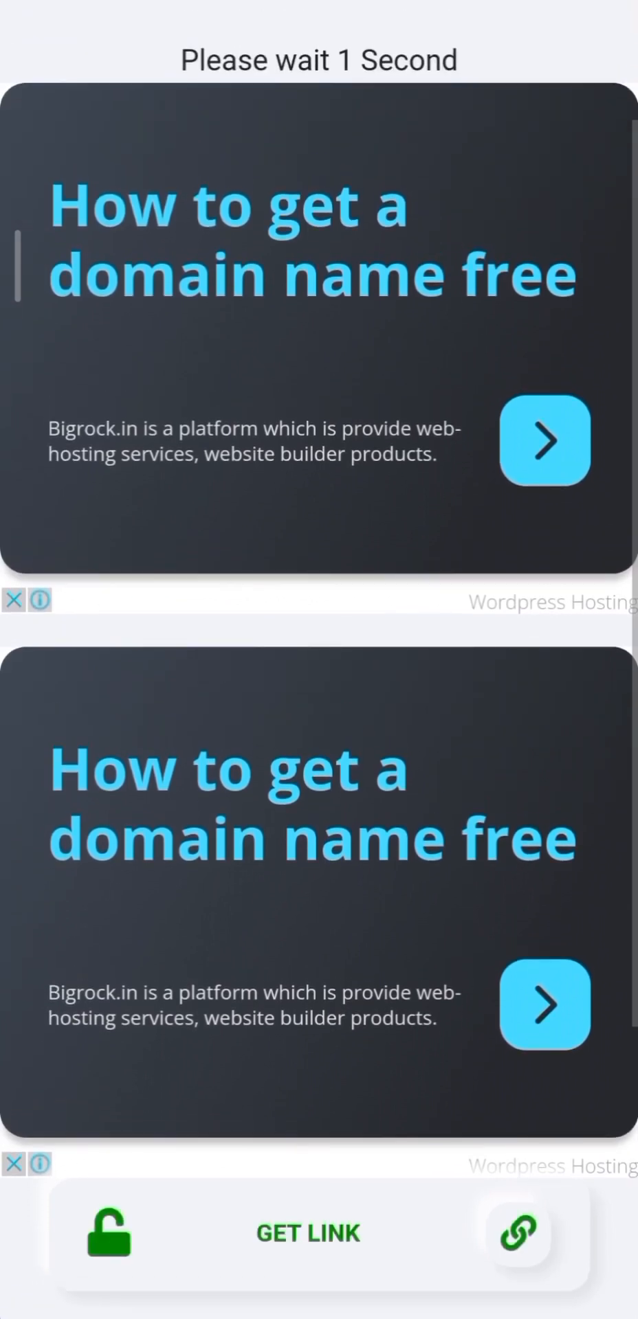
{"action": "scroll", "scroll_direction": "down", "scroll_amount": 3}
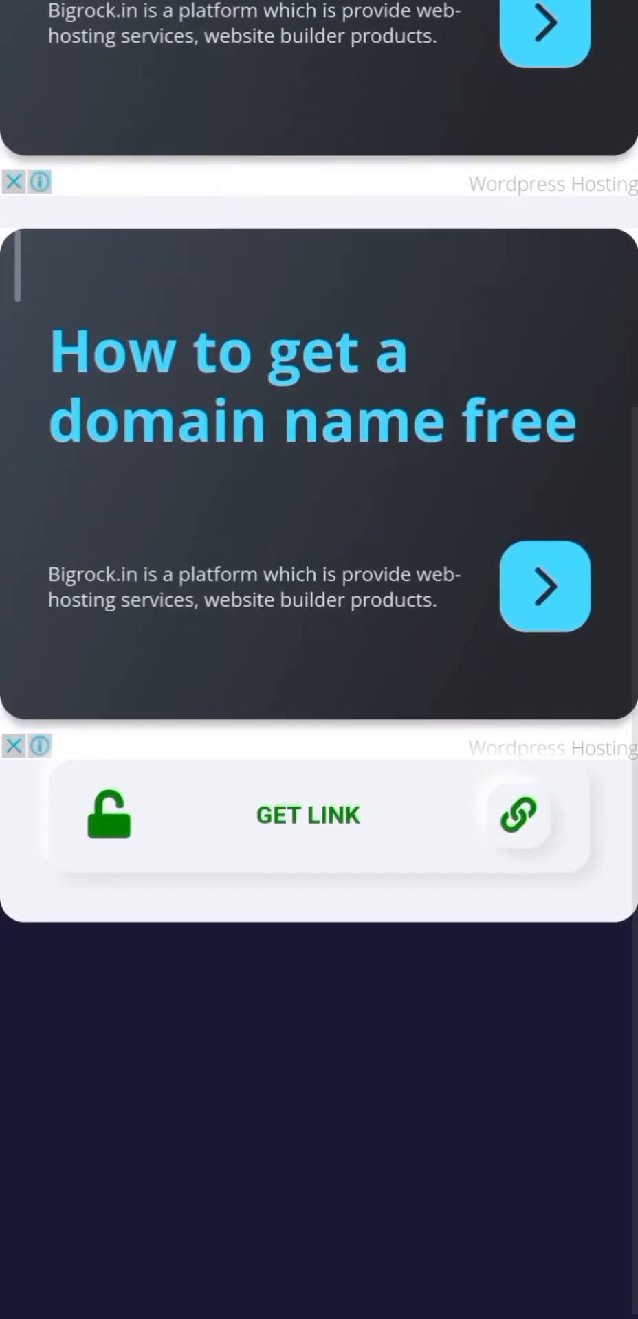
Step: Use GET LINK to reach the 'Complete All Below Given Task' page with its three tasks
{"action": "left_click", "coordinate": [307, 815]}
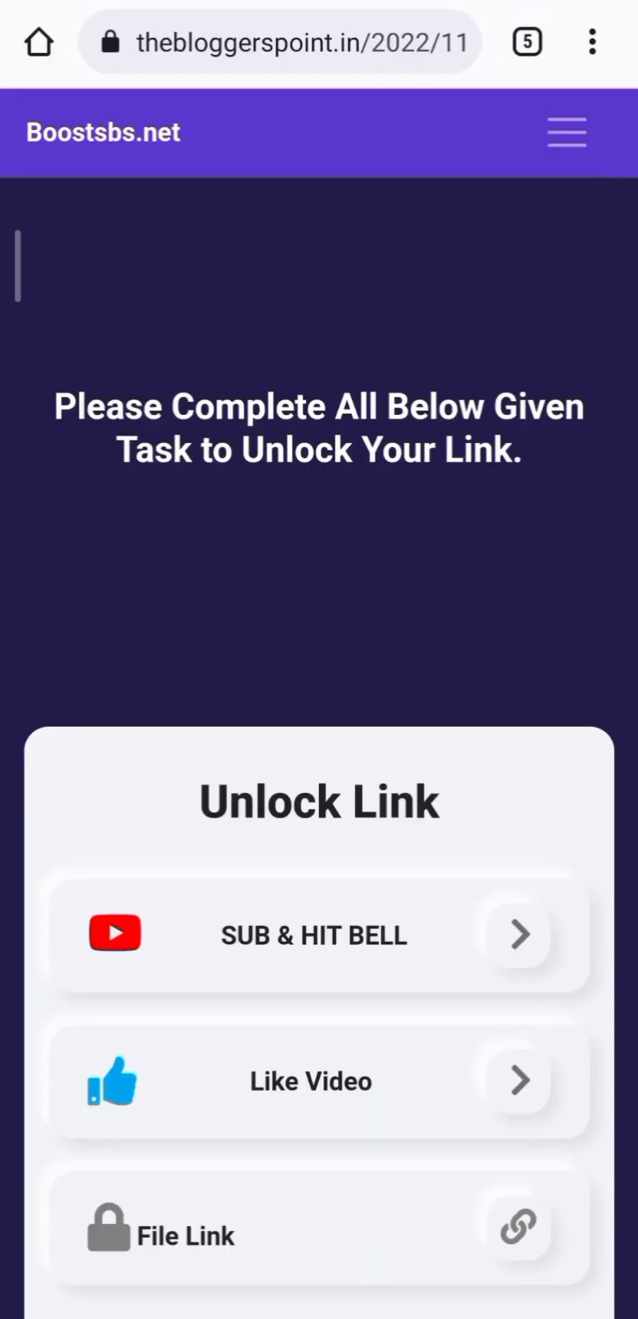
{"action": "scroll", "scroll_direction": "down", "scroll_amount": 3}
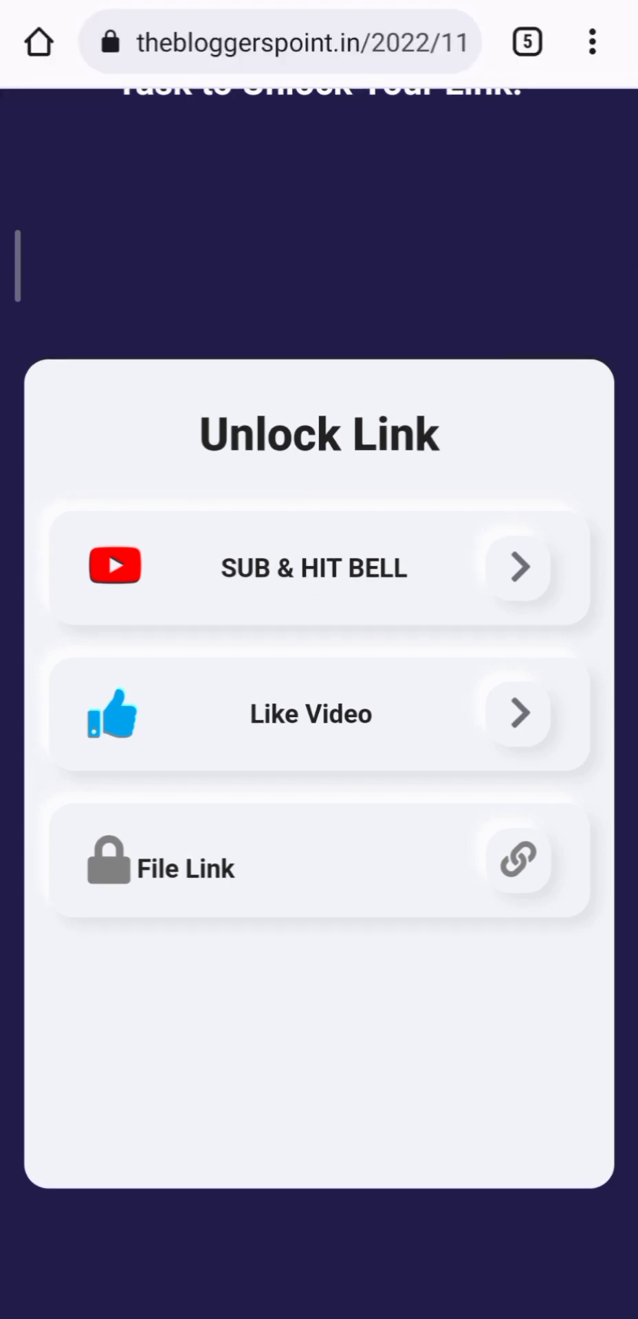
Step: Subscribe to shot Realoded with All notifications and like the mod menu video
{"action": "left_click", "coordinate": [318, 568]}
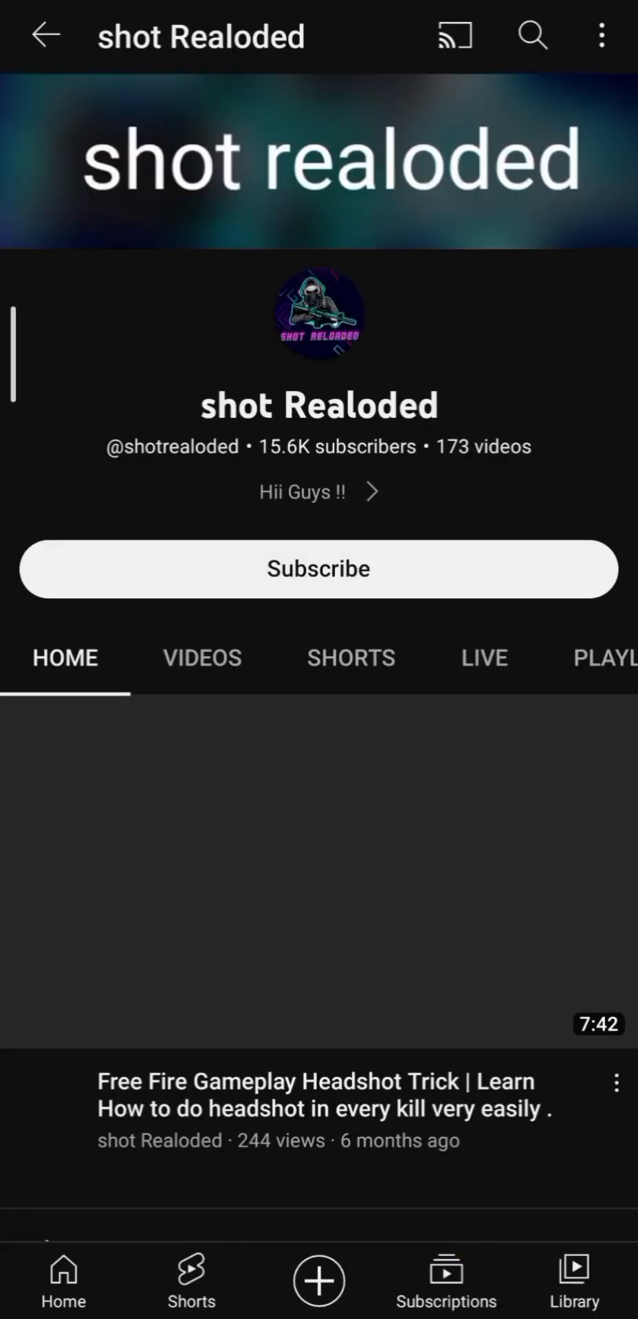
{"action": "left_click", "coordinate": [317, 568]}
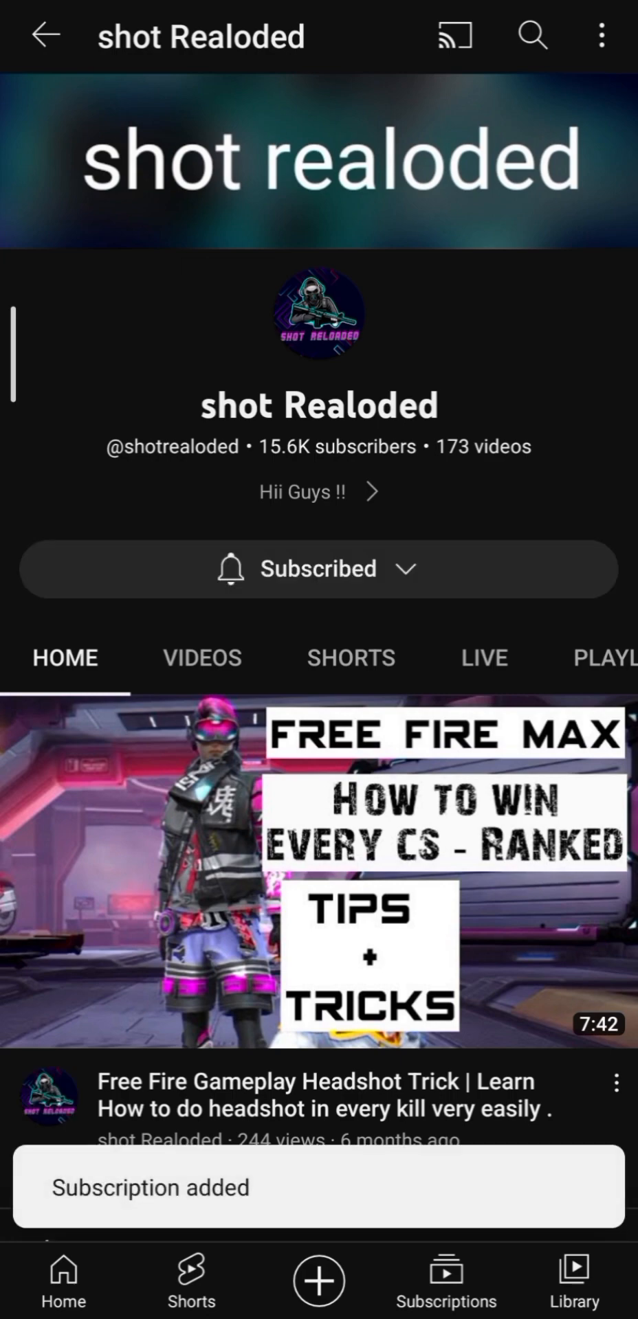
{"action": "left_click", "coordinate": [317, 569]}
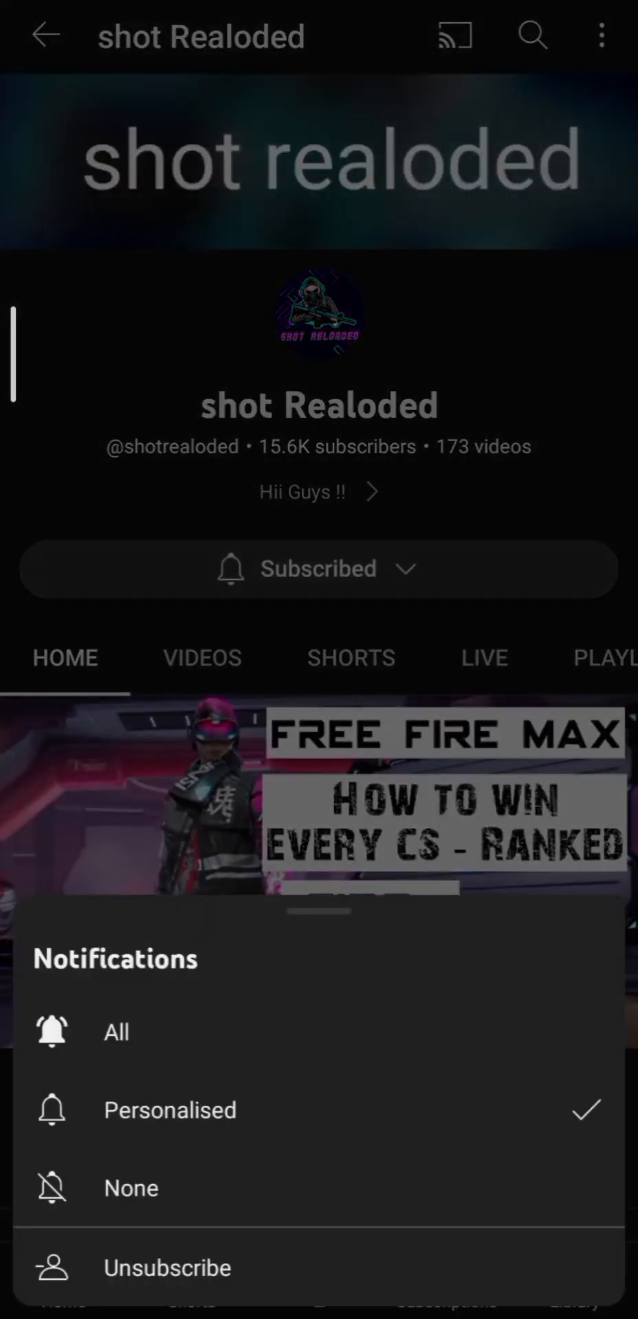
{"action": "left_click", "coordinate": [115, 1032]}
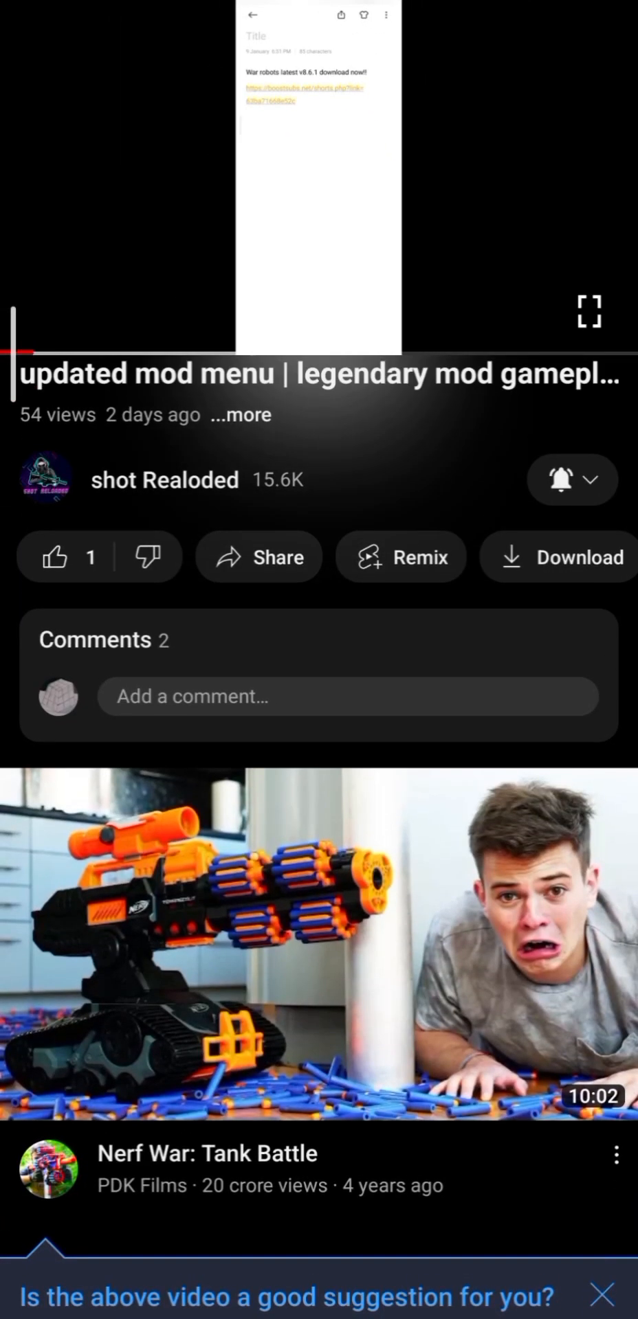
{"action": "left_click", "coordinate": [53, 557]}
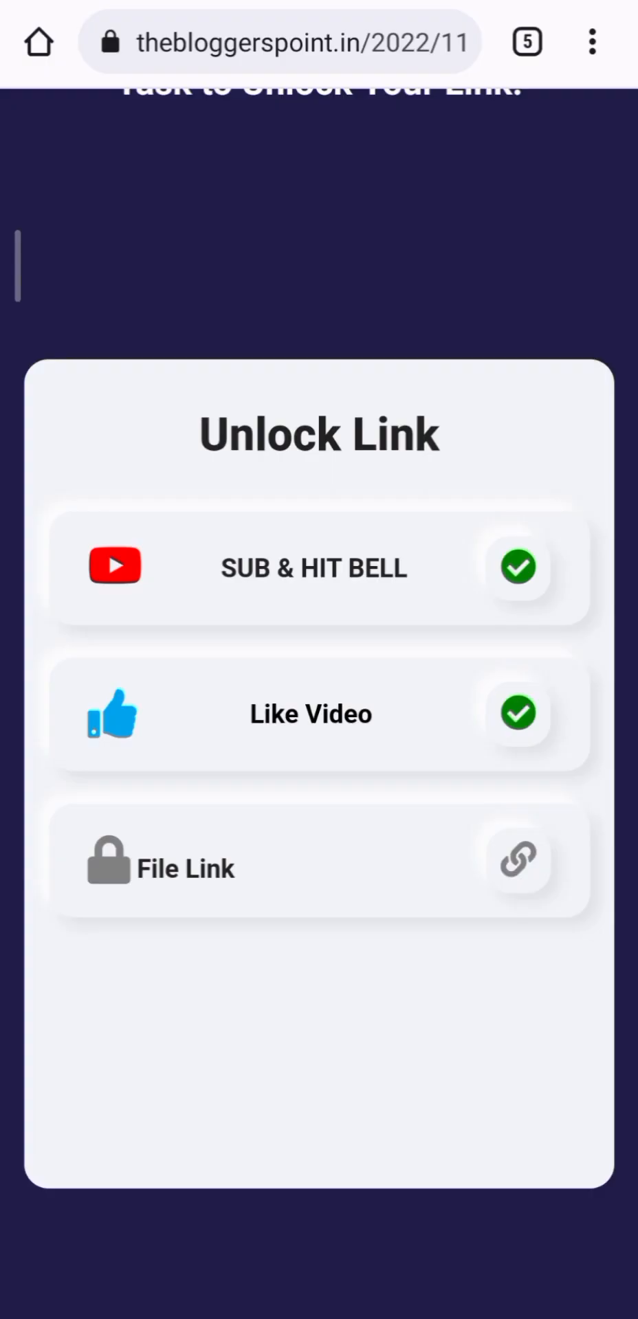
Step: Follow the unlocked File Link to MediaFire and confirm downloading Install (1).apk again
{"action": "scroll", "scroll_direction": "down", "scroll_amount": 3}
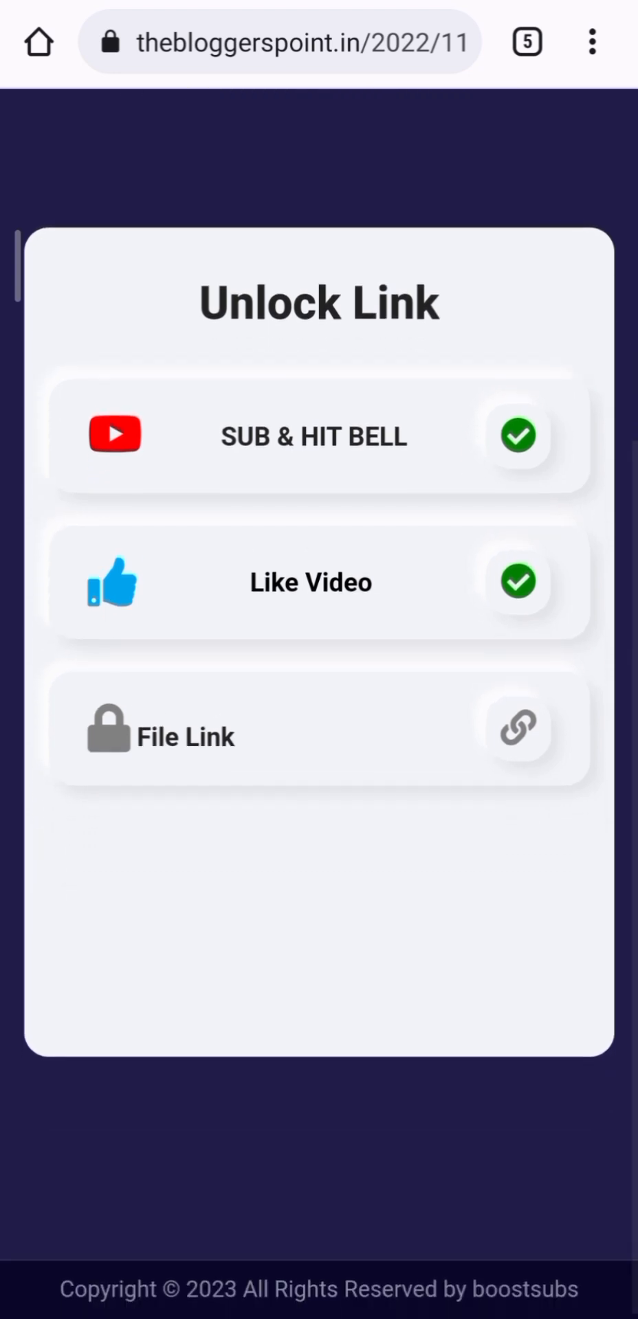
{"action": "left_click", "coordinate": [517, 729]}
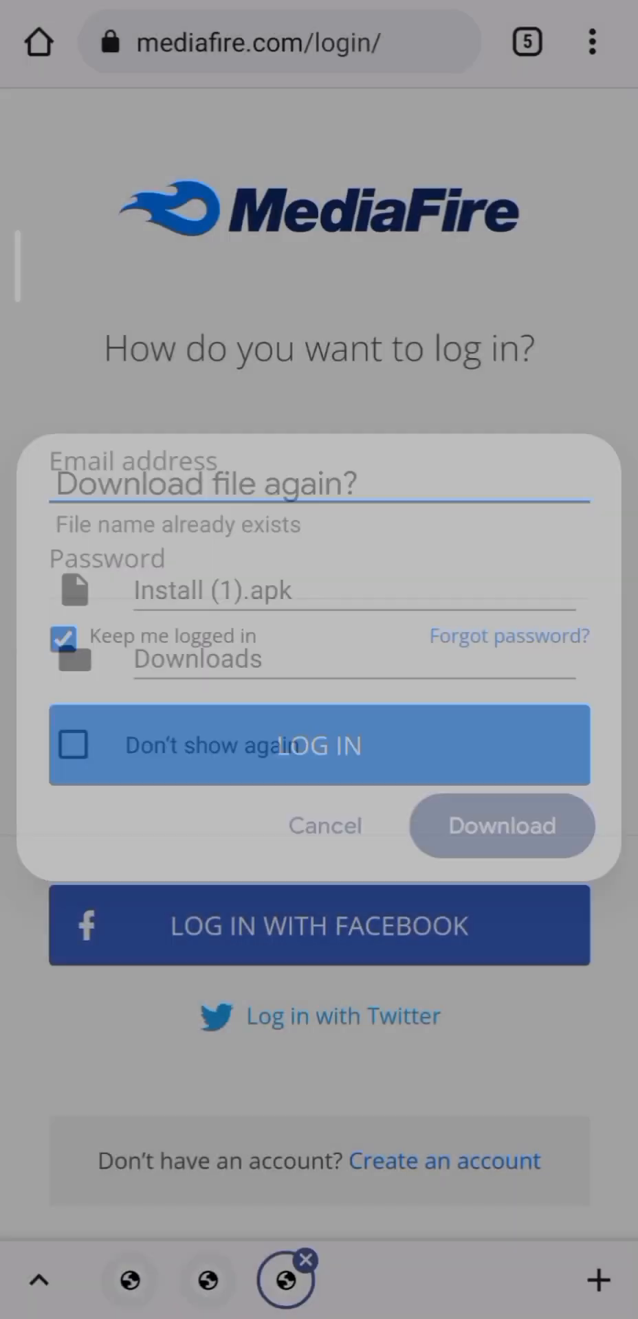
{"action": "left_click", "coordinate": [323, 825]}
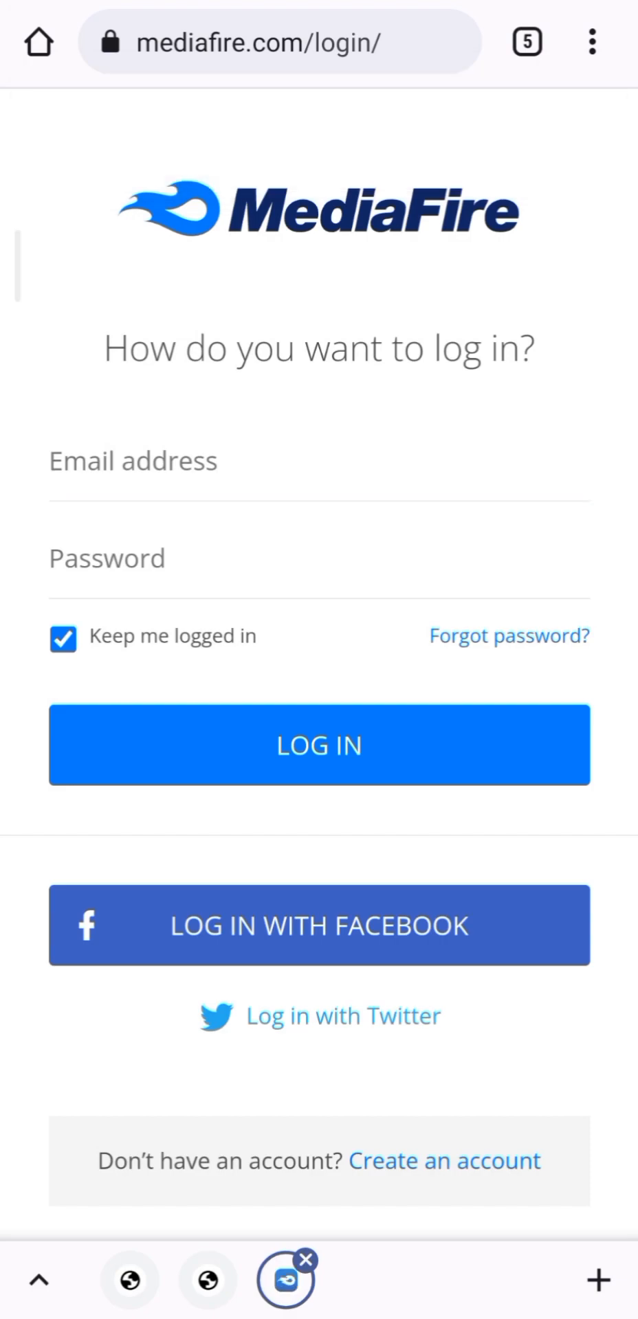